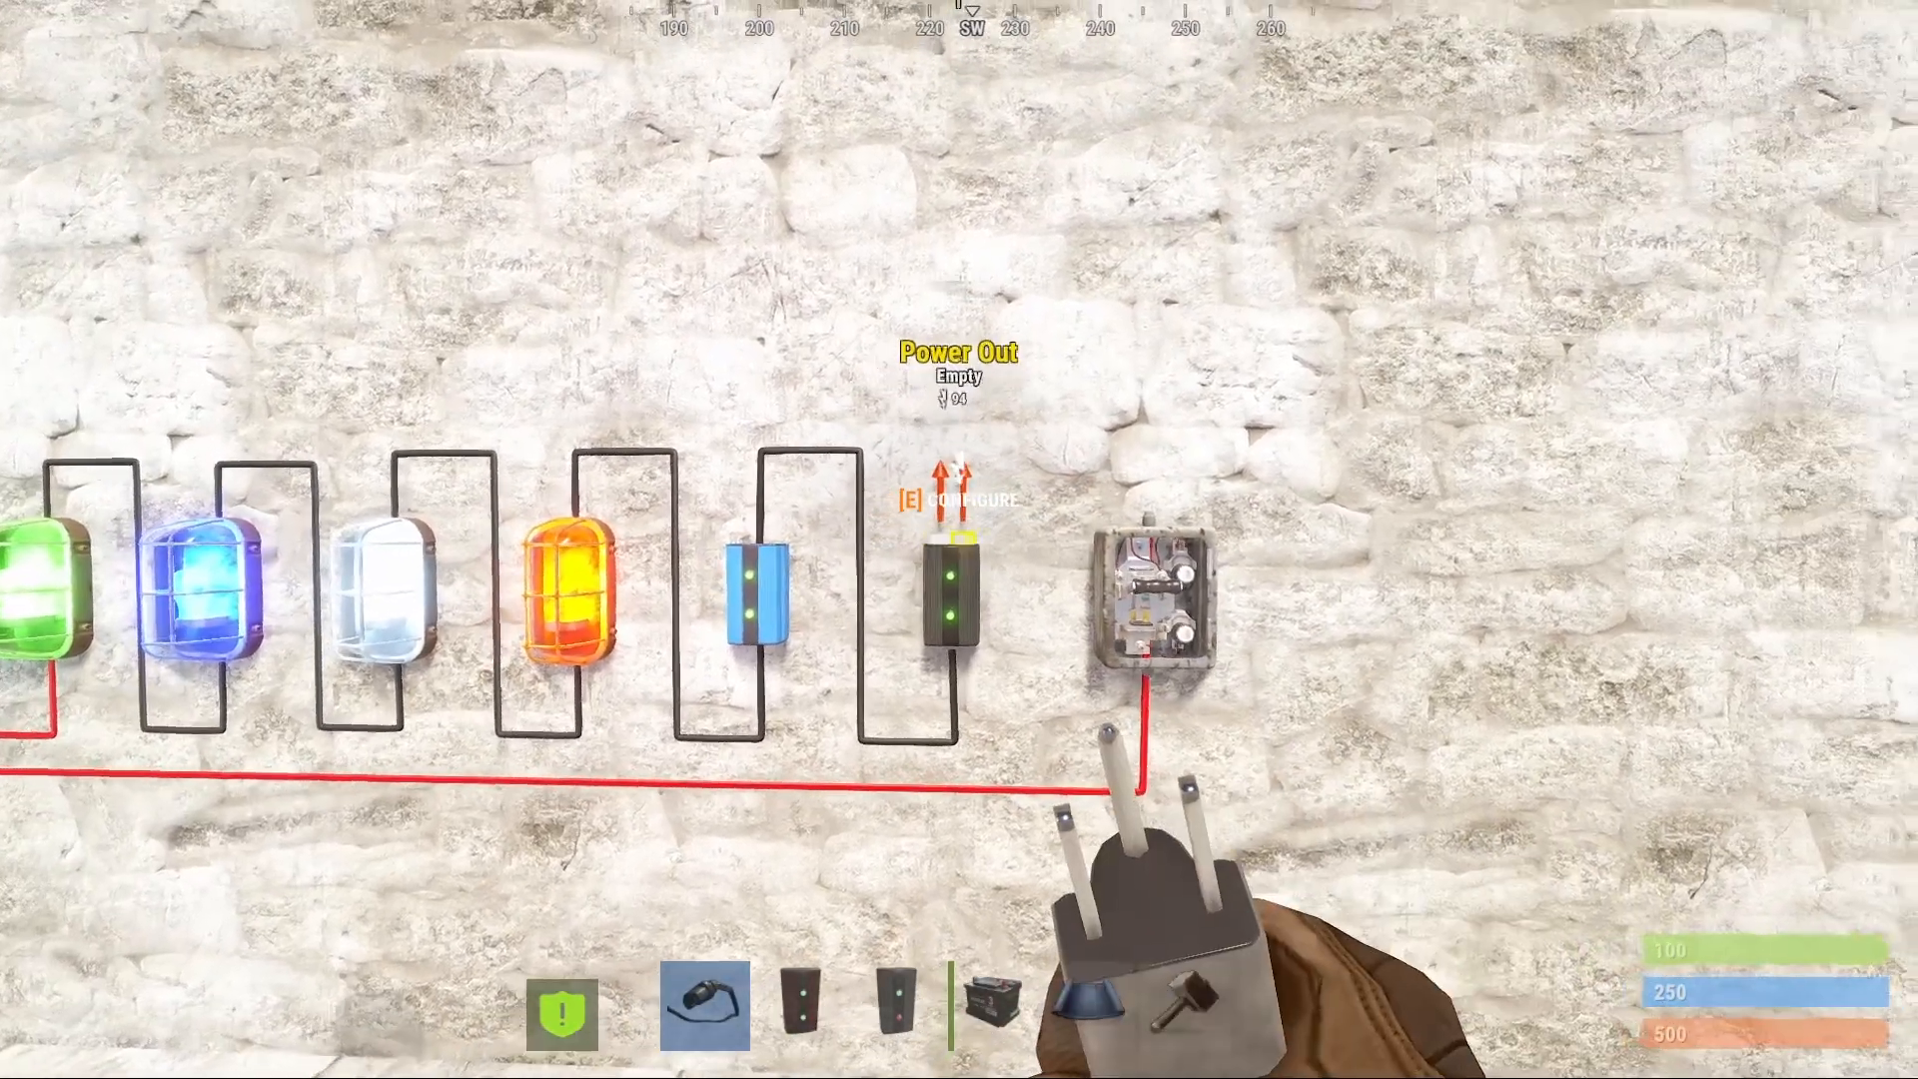
mouse_move(959, 540)
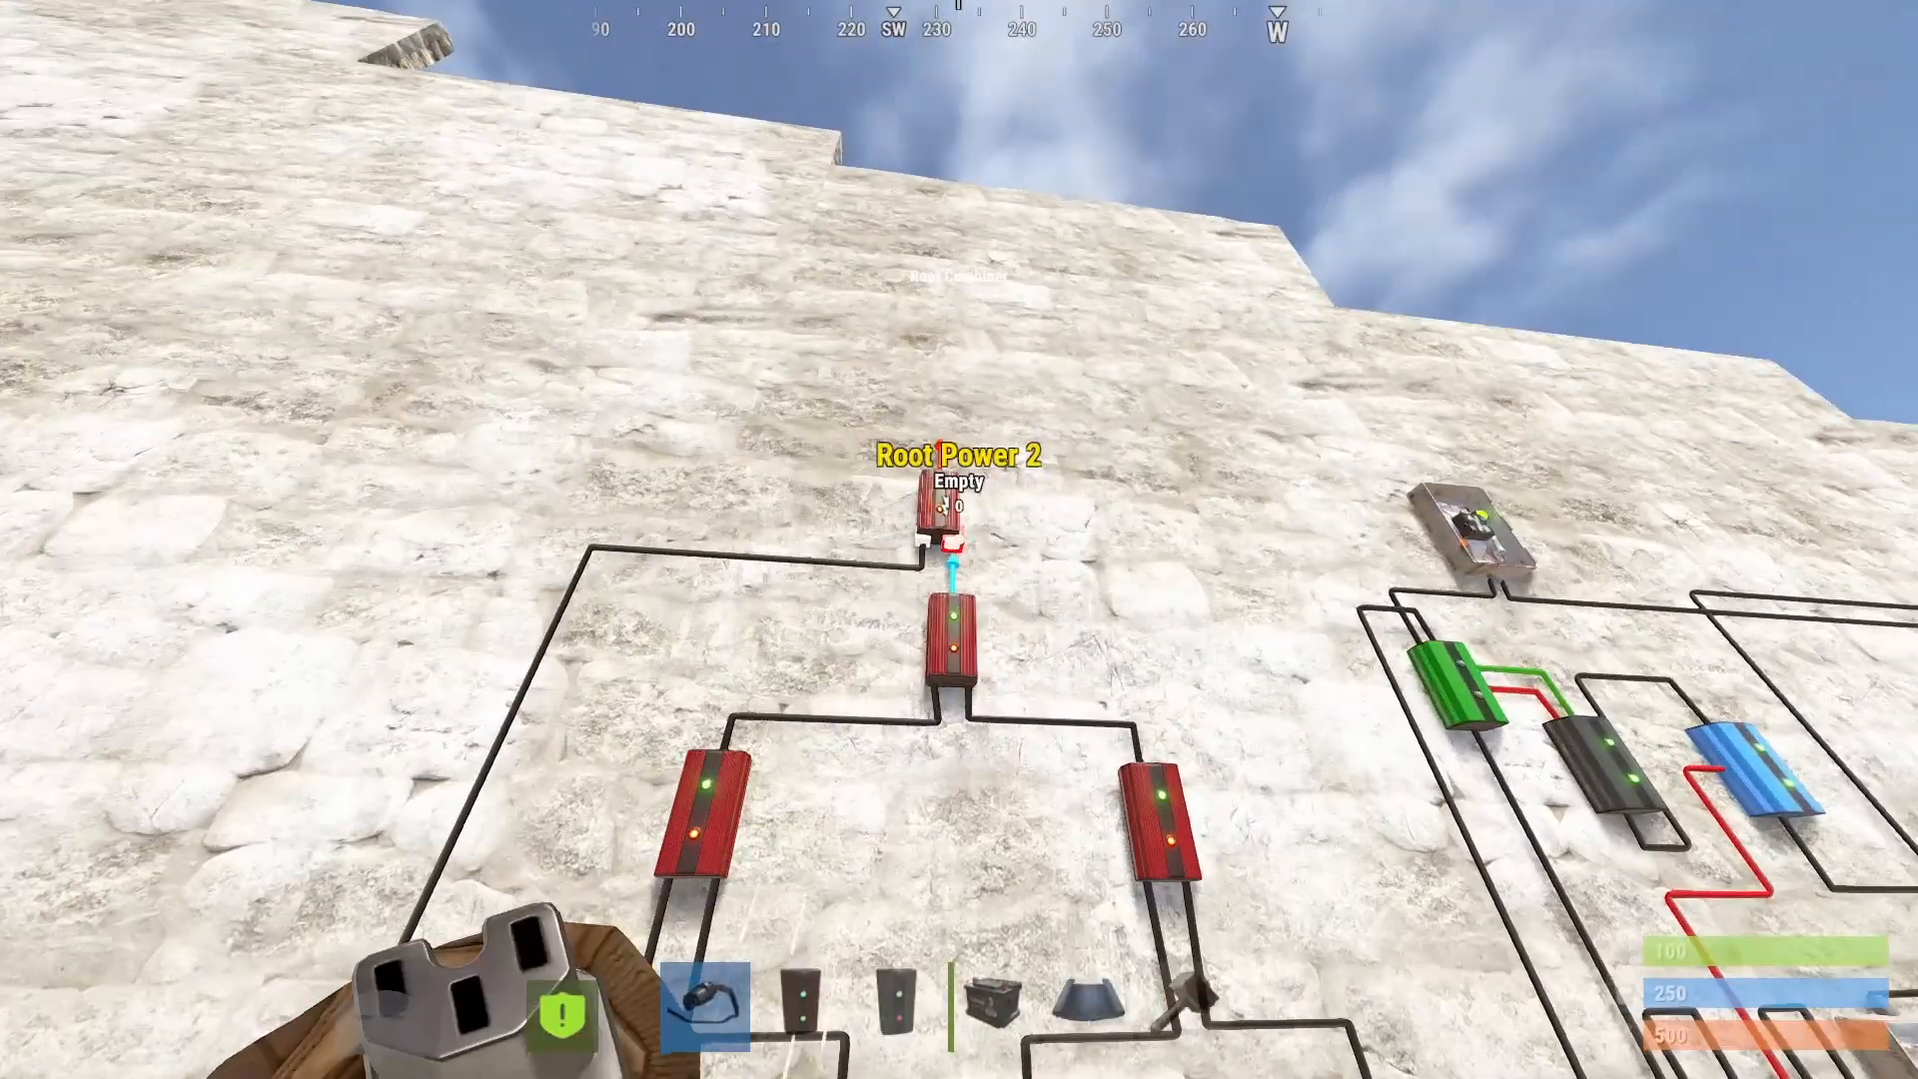
mouse_move(959, 539)
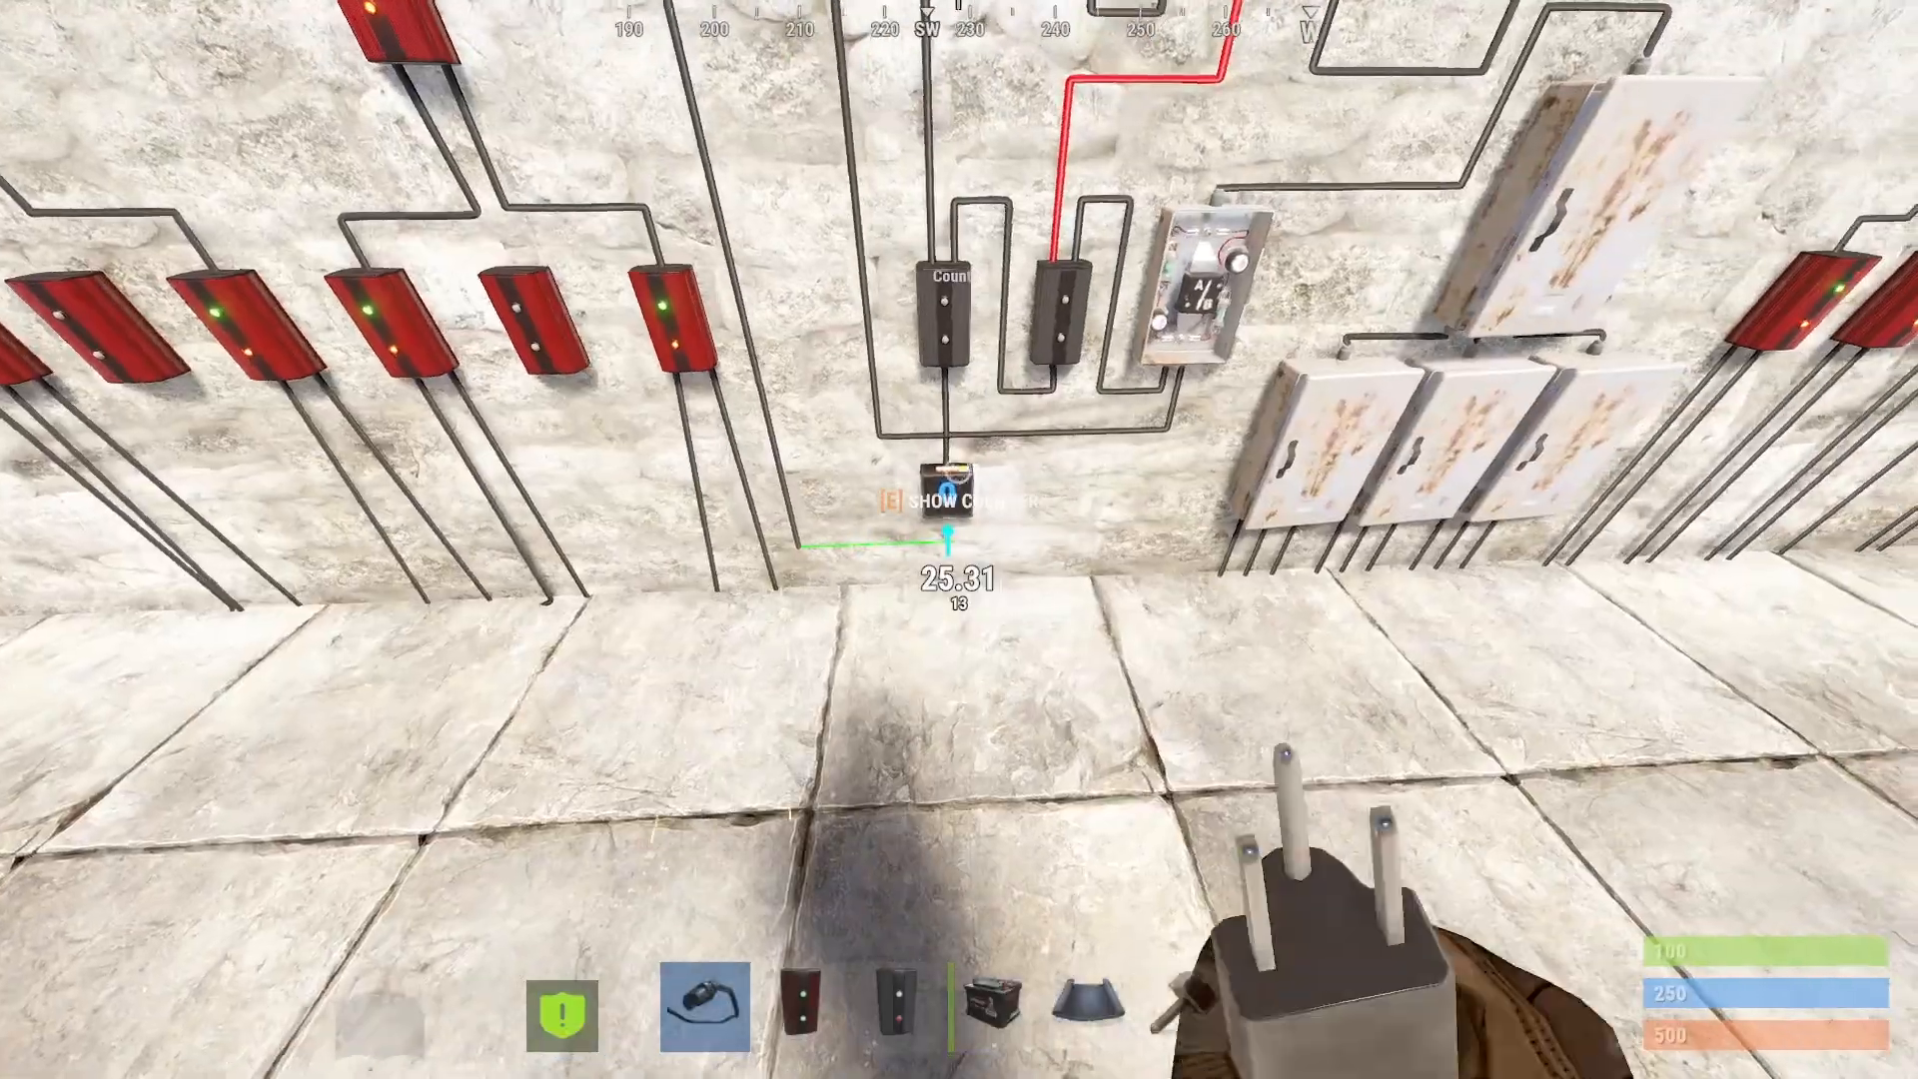